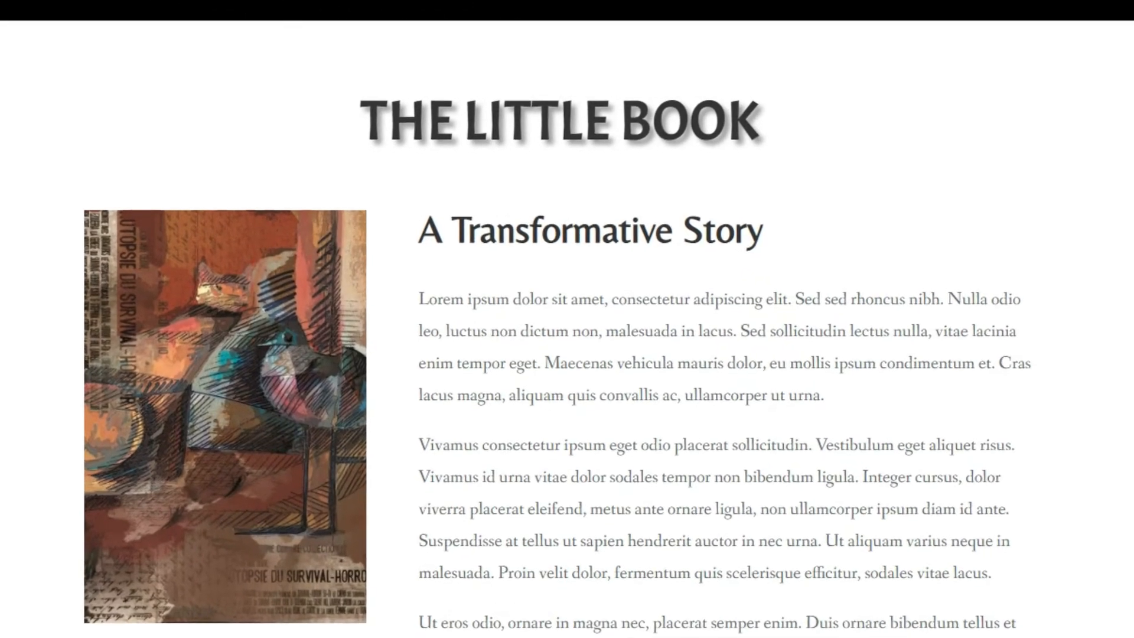
Step: Scroll down the published book post before heading to the admin dashboard
scroll("down", 3)
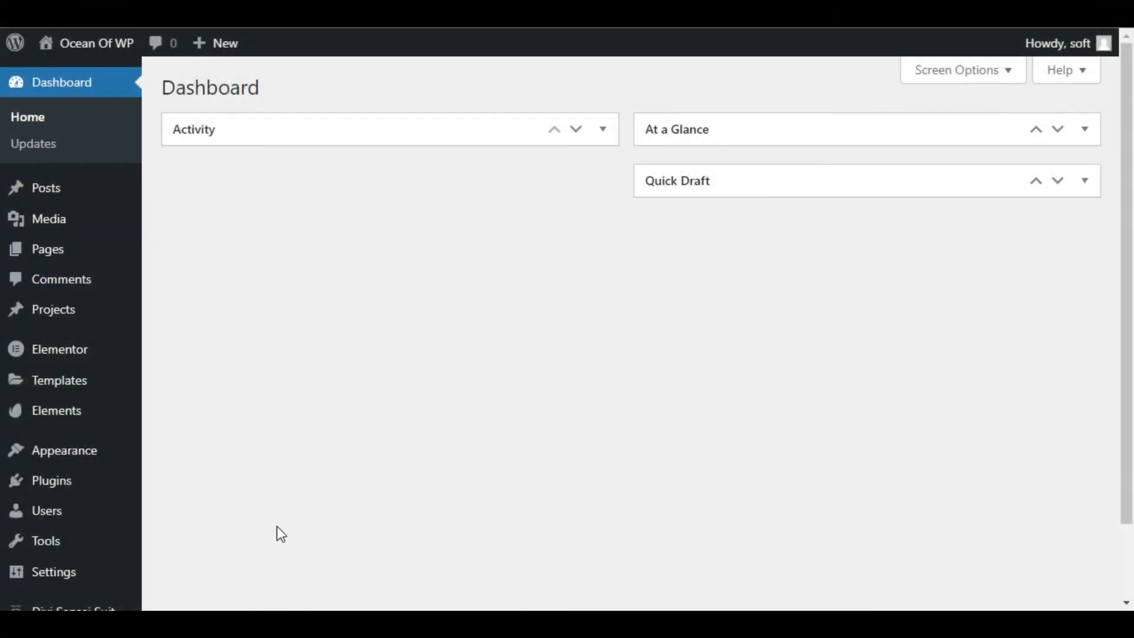
mouse_move(181, 456)
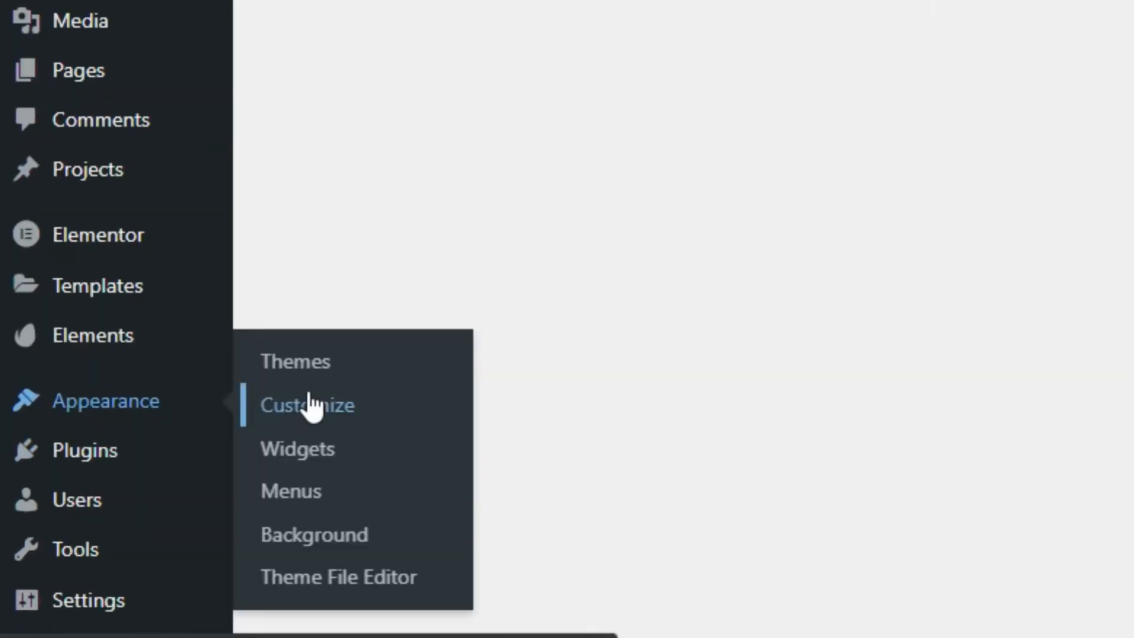
Step: Publish Additional CSS hiding .entry-meta bylines, category links and dates via the Customizer
left_click(307, 405)
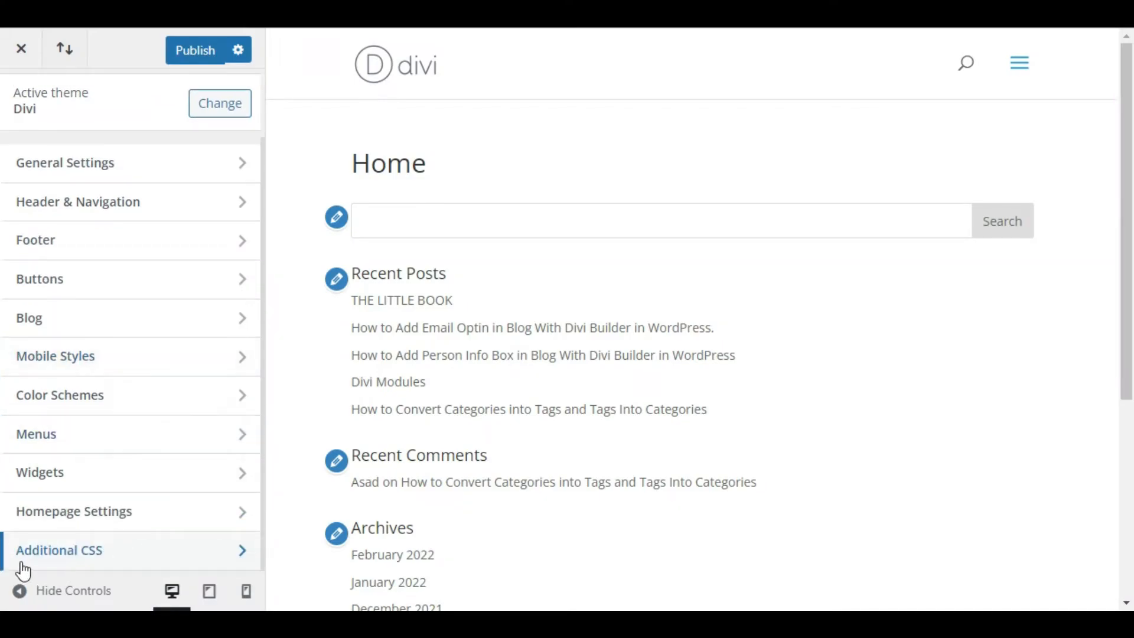
left_click(59, 550)
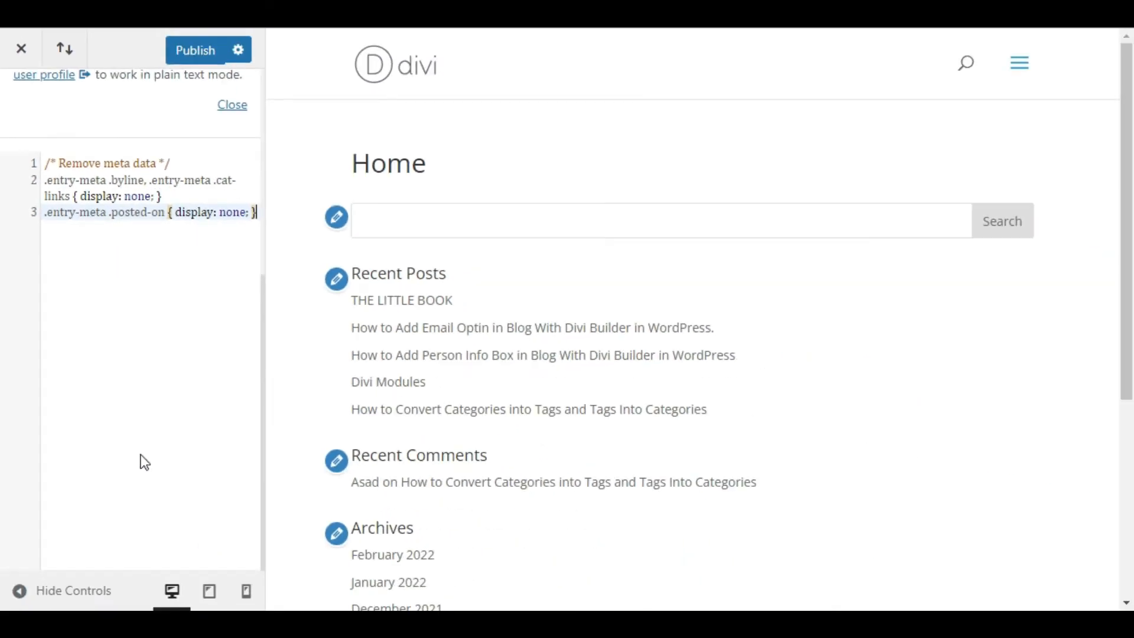
left_click(195, 50)
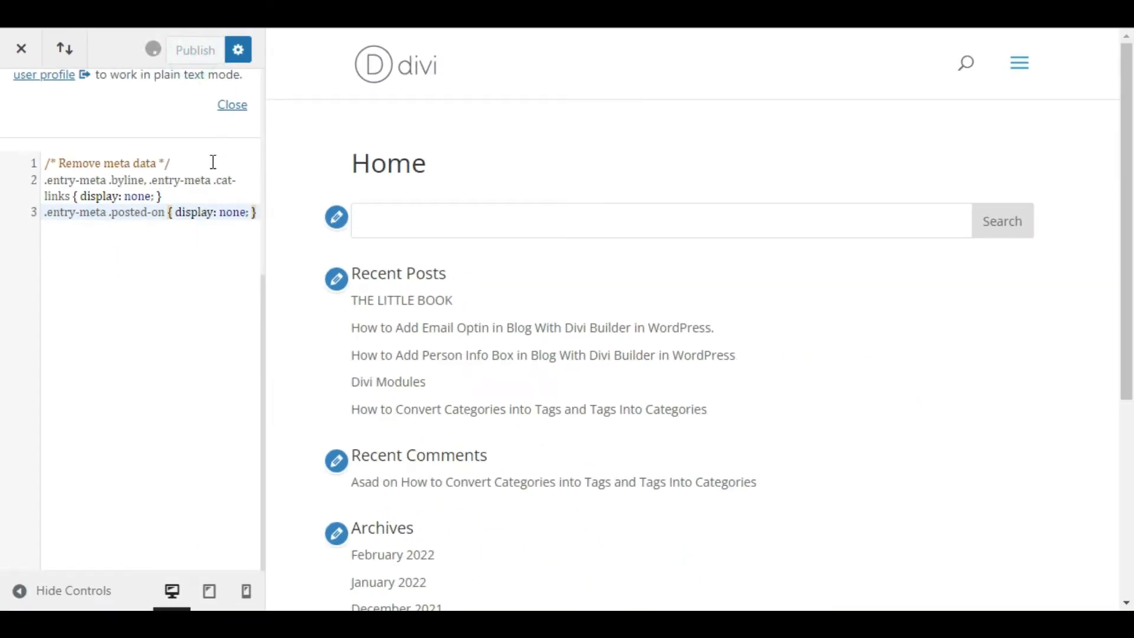
left_click(194, 49)
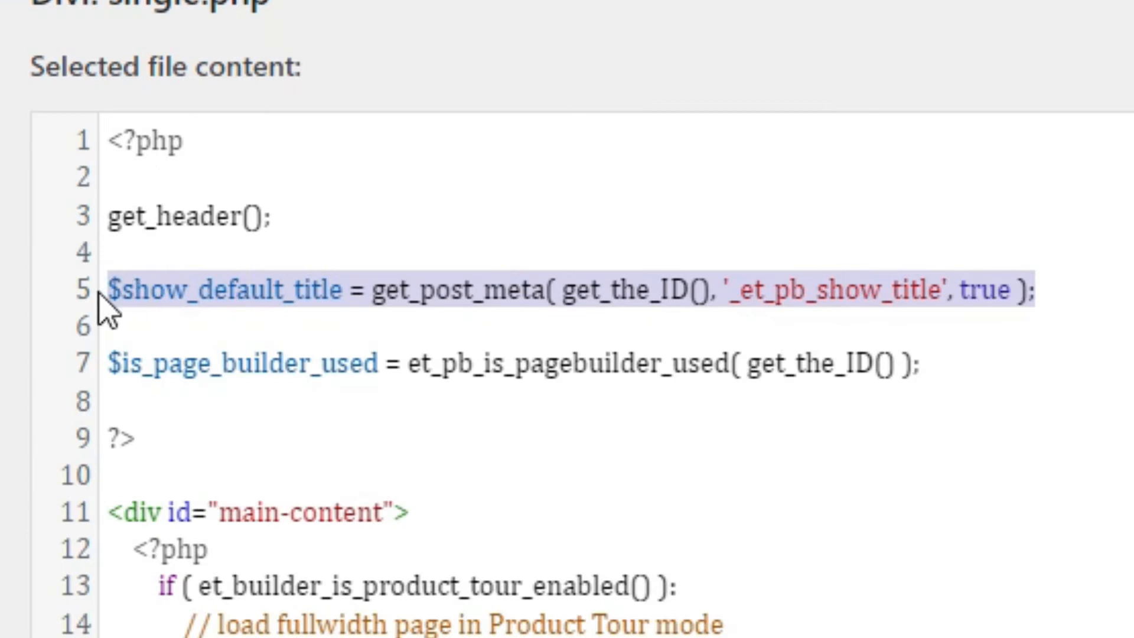
Step: Delete the selected meta markup in the Divi theme's single.php template
key("Delete")
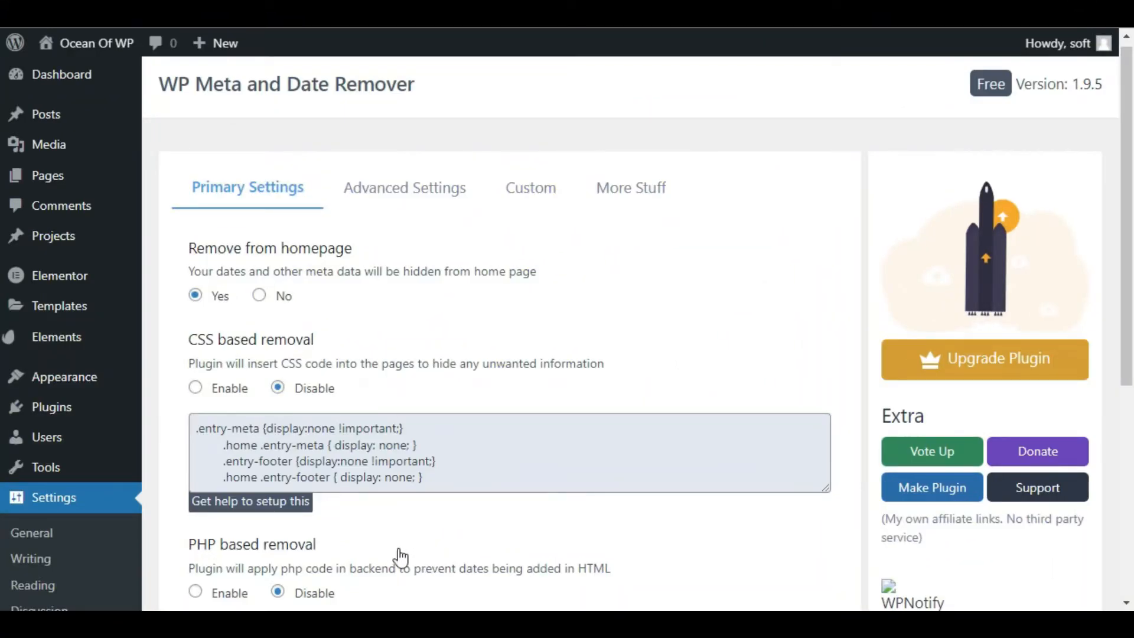
mouse_move(391, 555)
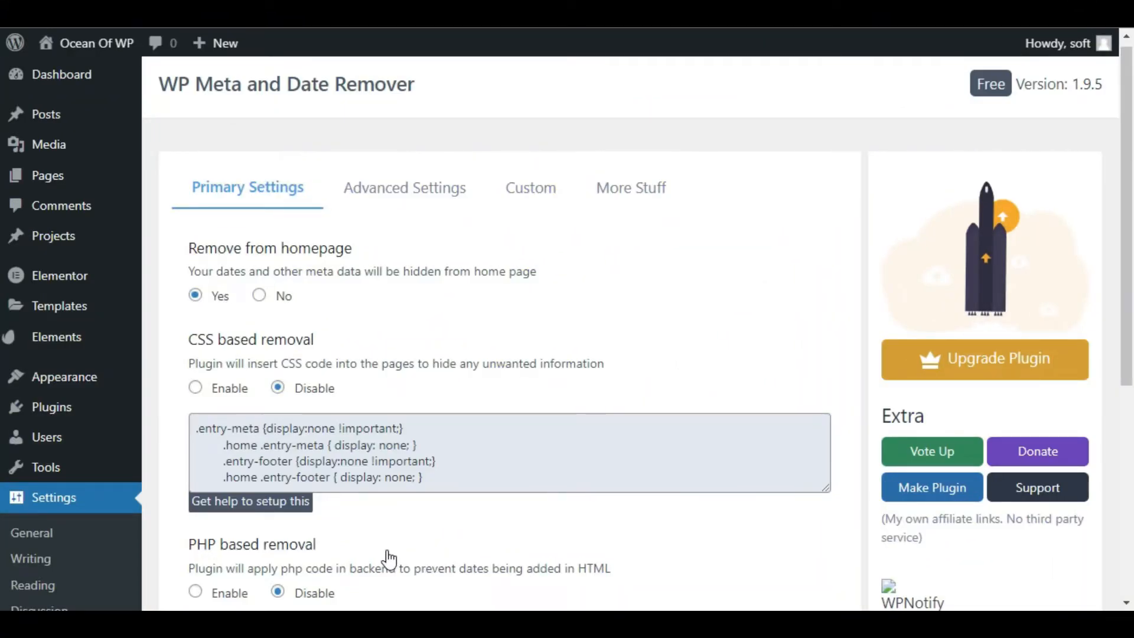
mouse_move(396, 565)
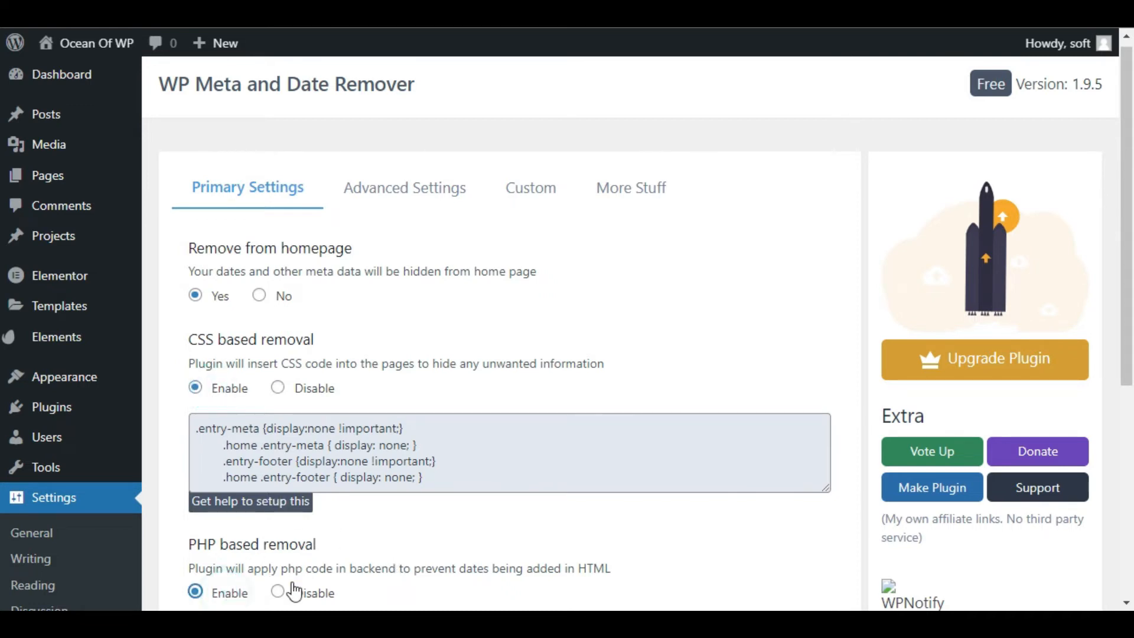
Step: Enable both CSS-based and PHP-based removal in WP Meta and Date Remover's Primary Settings
left_click(63, 73)
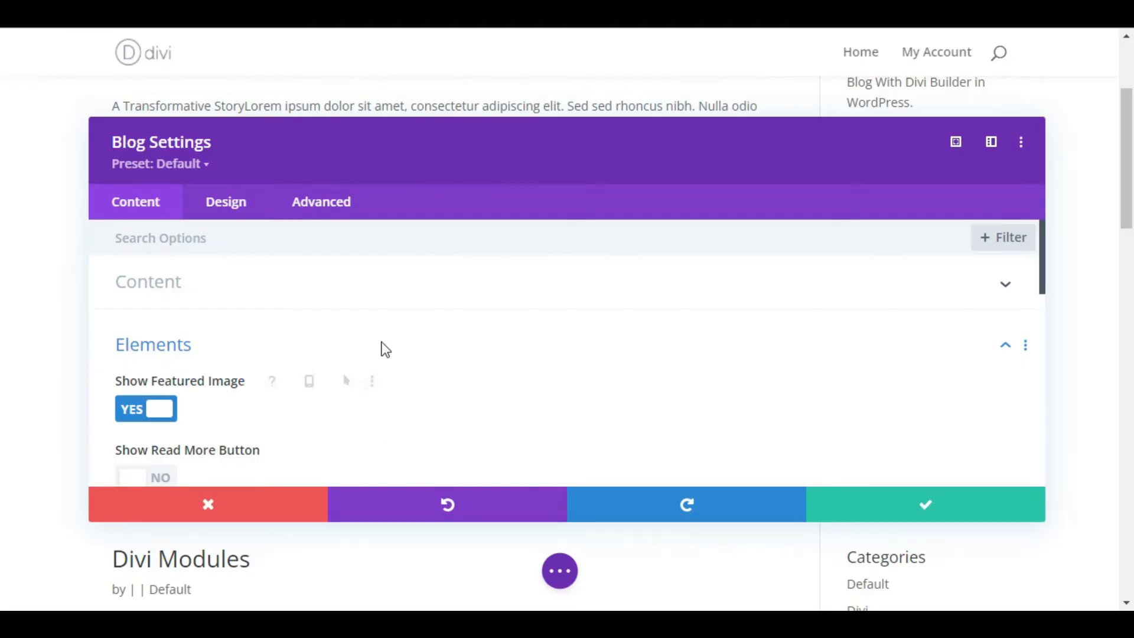
Step: Switch Show Author to NO in the Blog module's Content > Elements settings
scroll("down", 3)
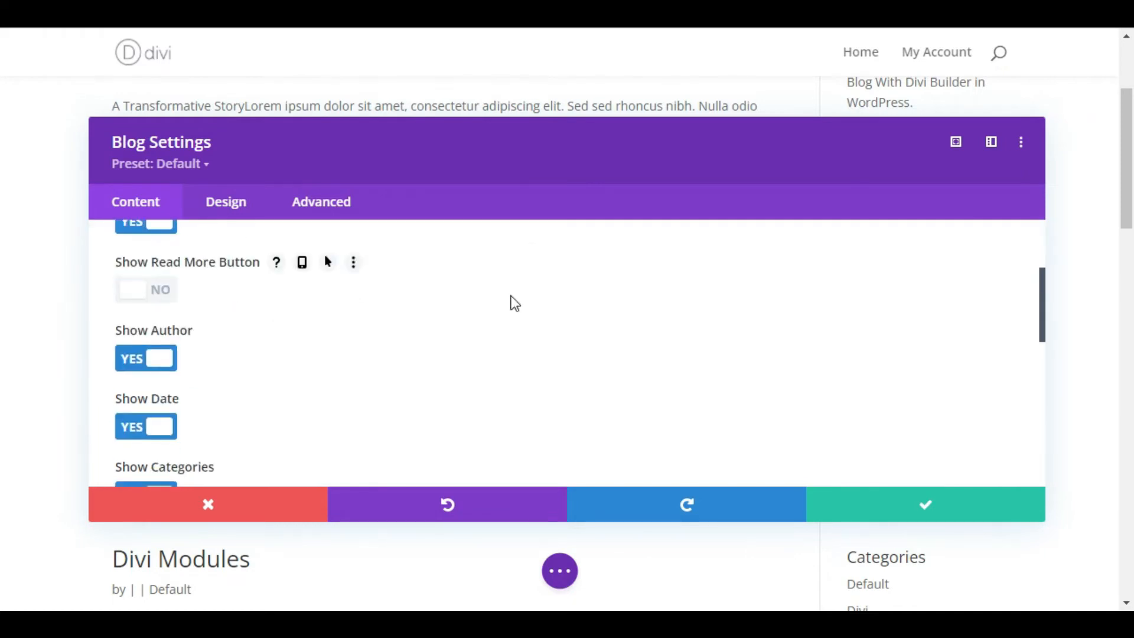
scroll("down", 3)
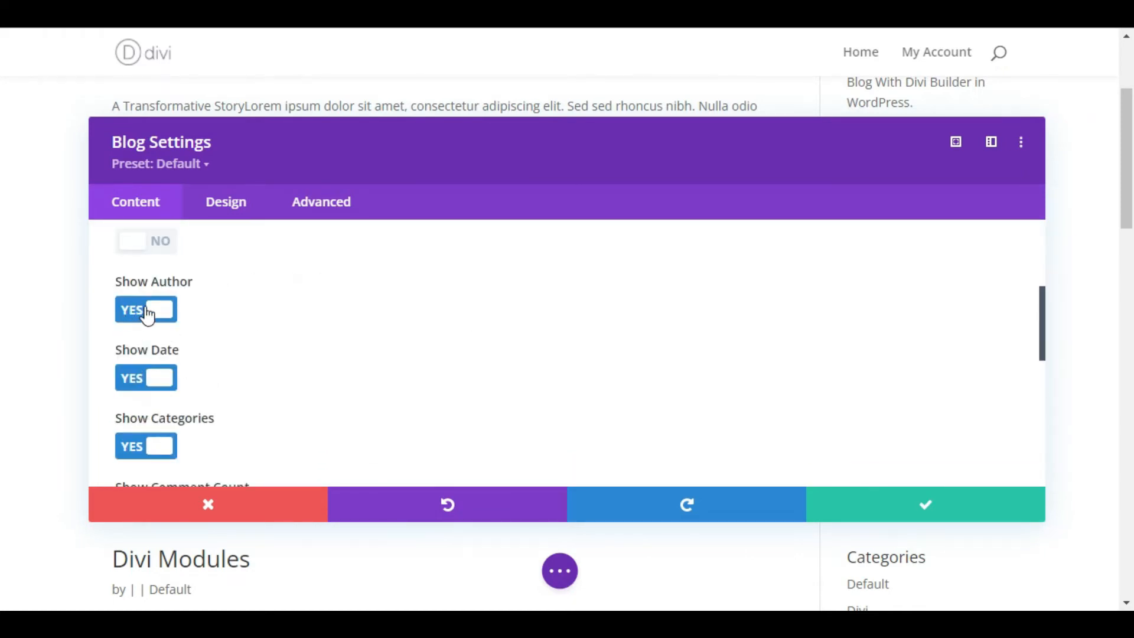
mouse_move(153, 281)
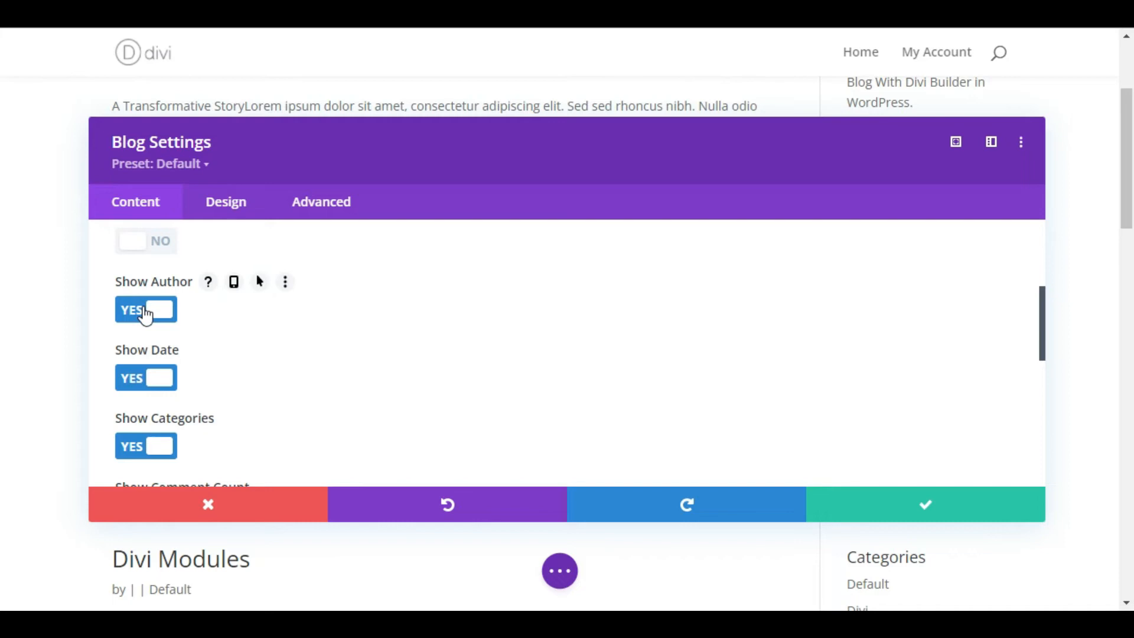
left_click(145, 310)
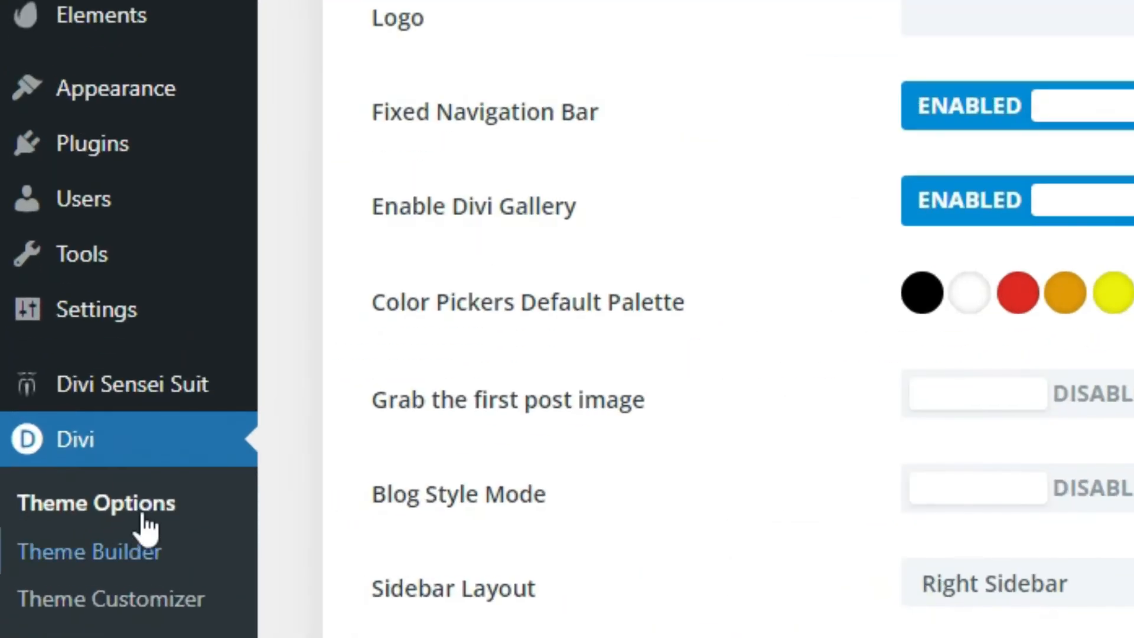
mouse_move(95, 503)
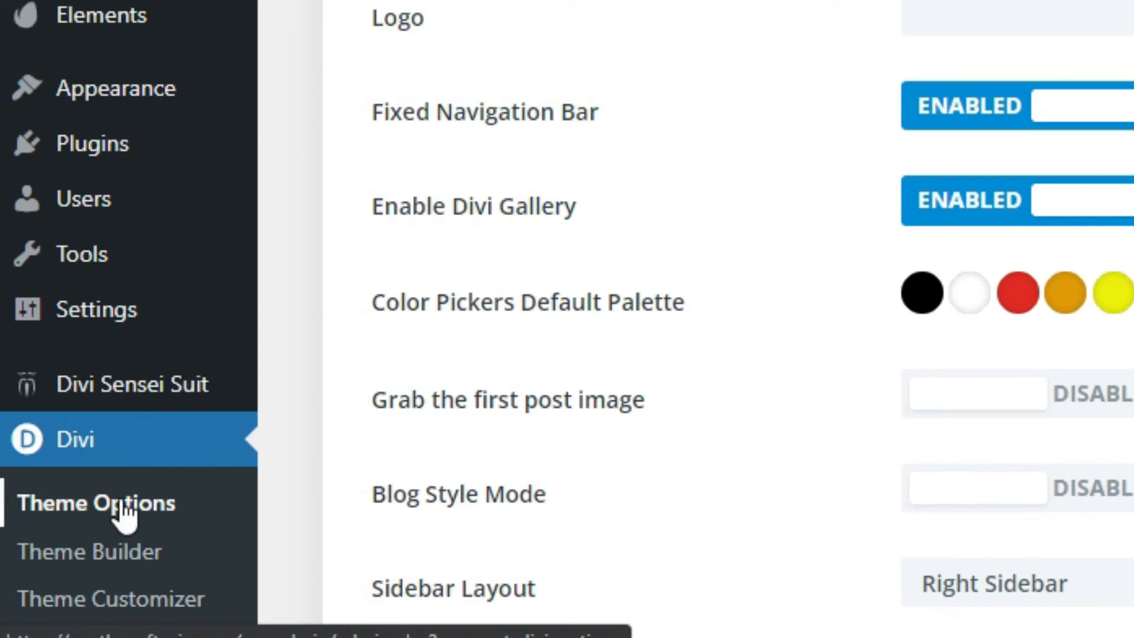
Step: Deselect Author from the post info items in Divi Theme Options > Layout > Single Post Layout
left_click(514, 129)
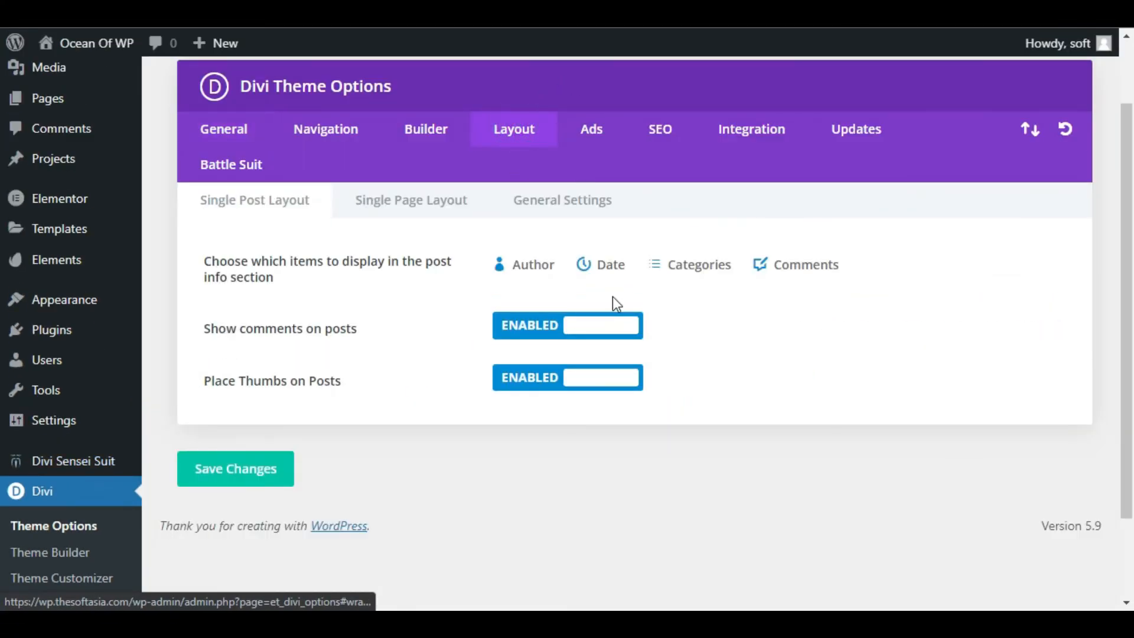
left_click(523, 263)
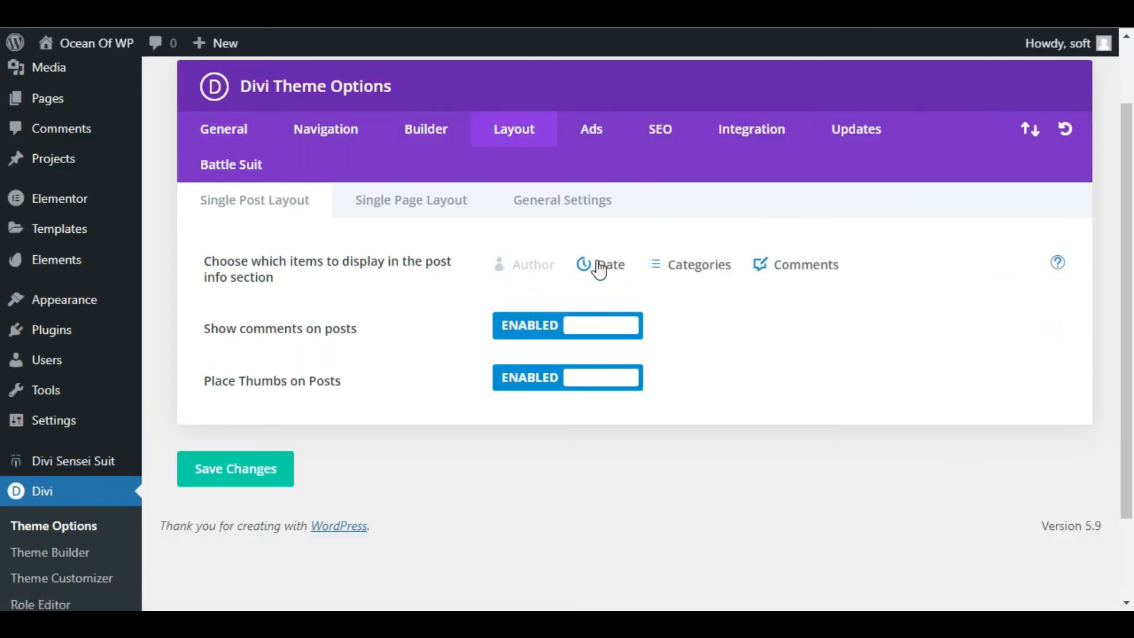
mouse_move(684, 443)
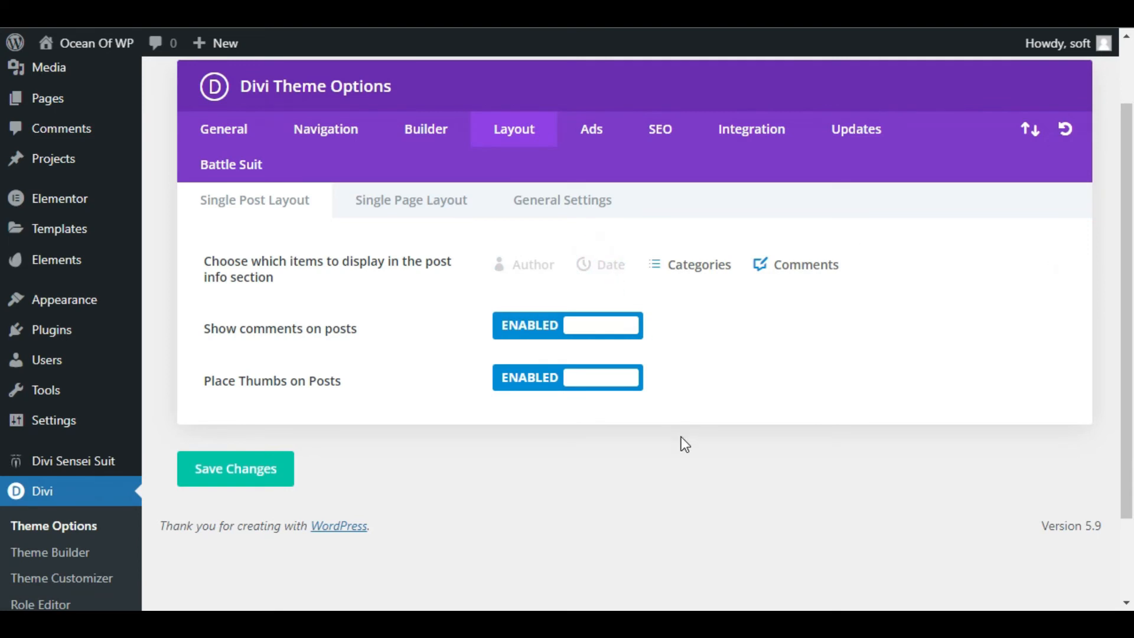